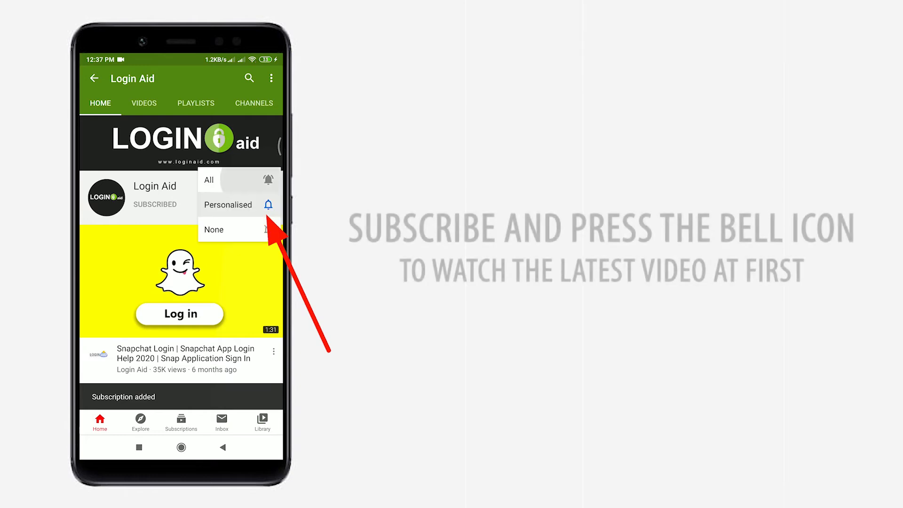
Step: Choose Personalised alerts for the subscribed Login Aid channel
{"action": "left_click", "coordinate": [209, 179]}
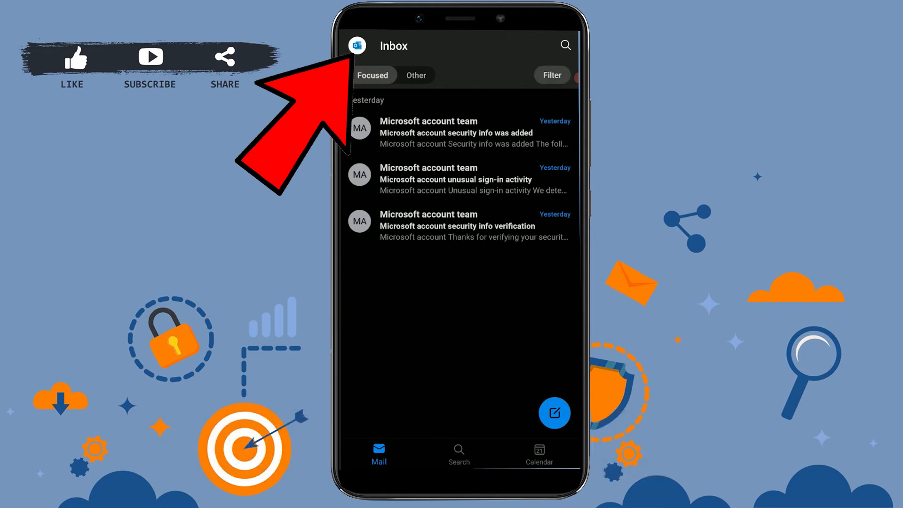
Step: Open the Junk folder from the folder pane and the forwarded 'Attachment' email in it
{"action": "left_click", "coordinate": [357, 45]}
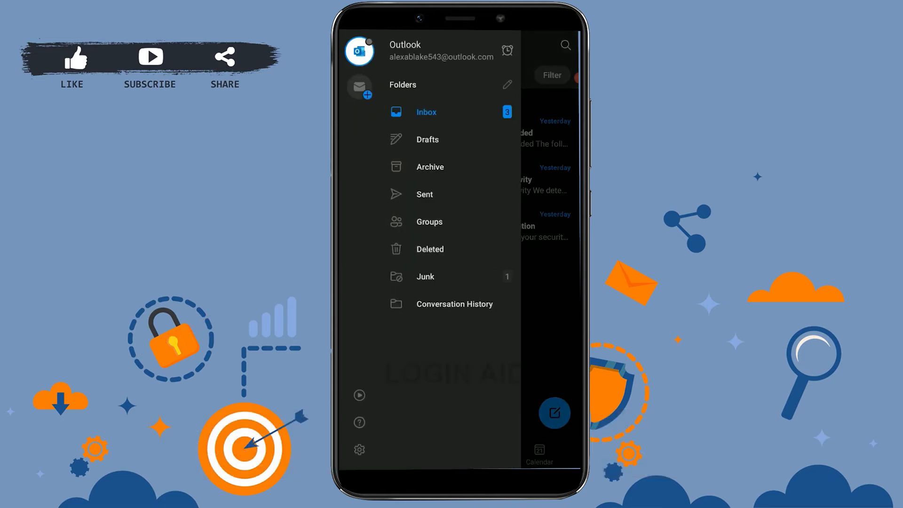
{"action": "left_click", "coordinate": [424, 276]}
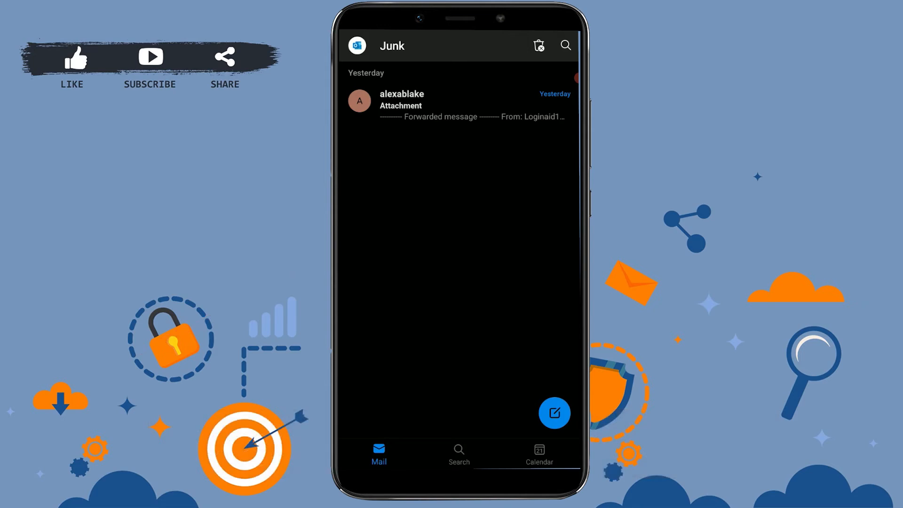
{"action": "left_click", "coordinate": [458, 105]}
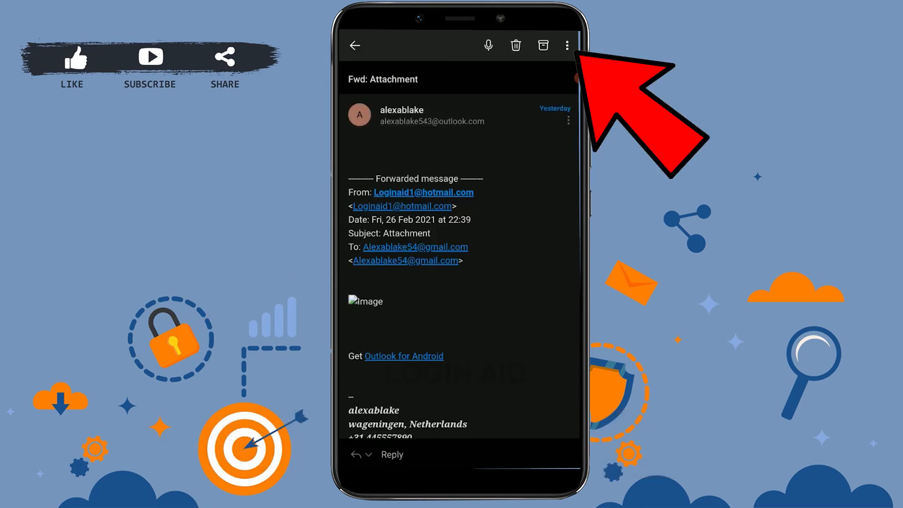
Step: Bring up Move to folder for the Attachment email via the overflow menu
{"action": "left_click", "coordinate": [566, 45]}
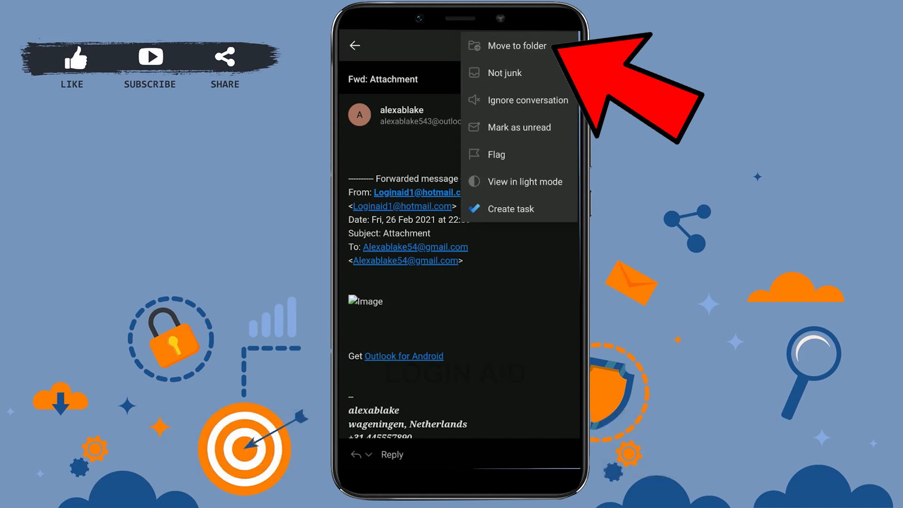
{"action": "left_click", "coordinate": [516, 45]}
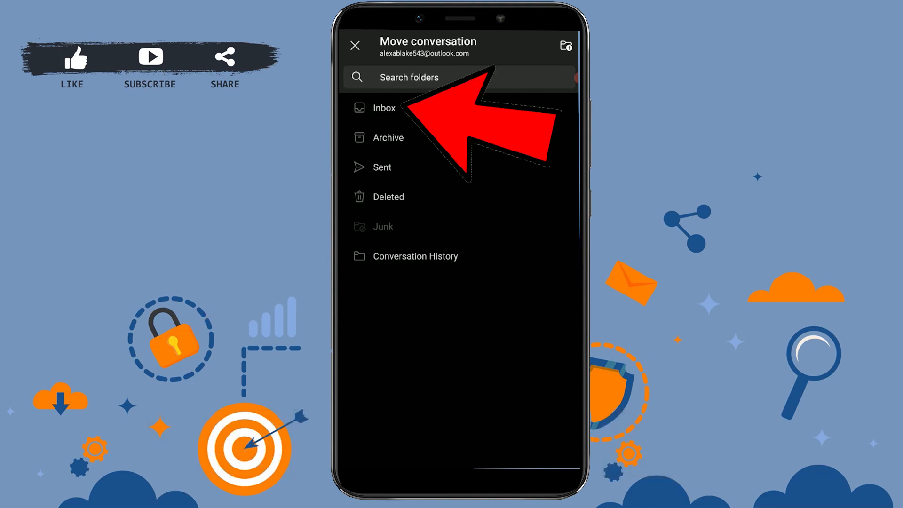
Step: Move the Attachment email into Inbox and return to the Inbox from the empty Junk screen
{"action": "left_click", "coordinate": [383, 226]}
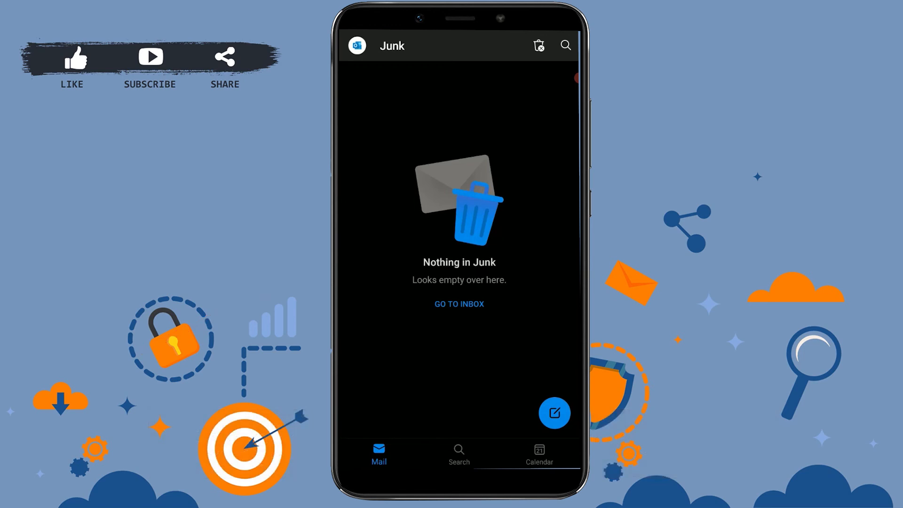
{"action": "left_click", "coordinate": [459, 303]}
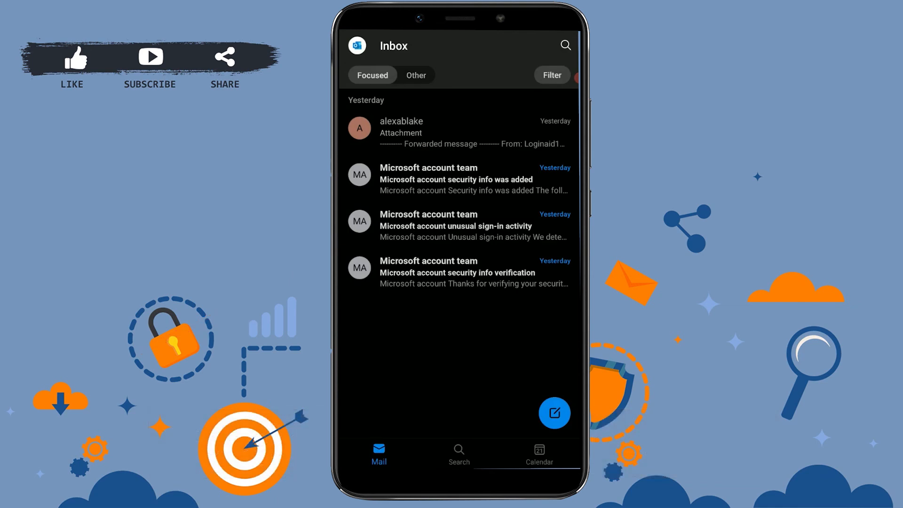